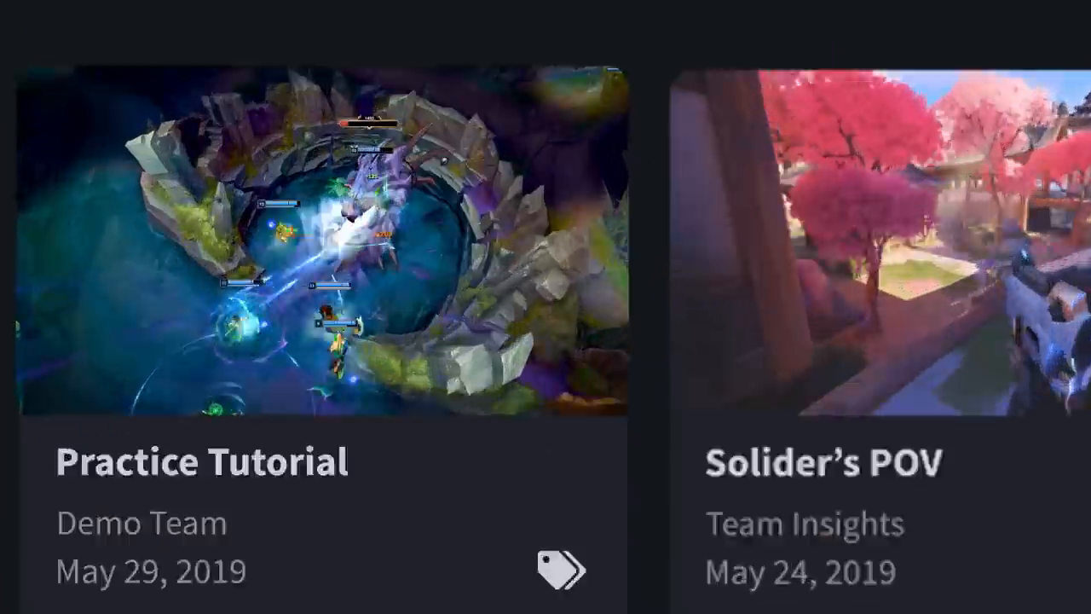
pyautogui.click(320, 247)
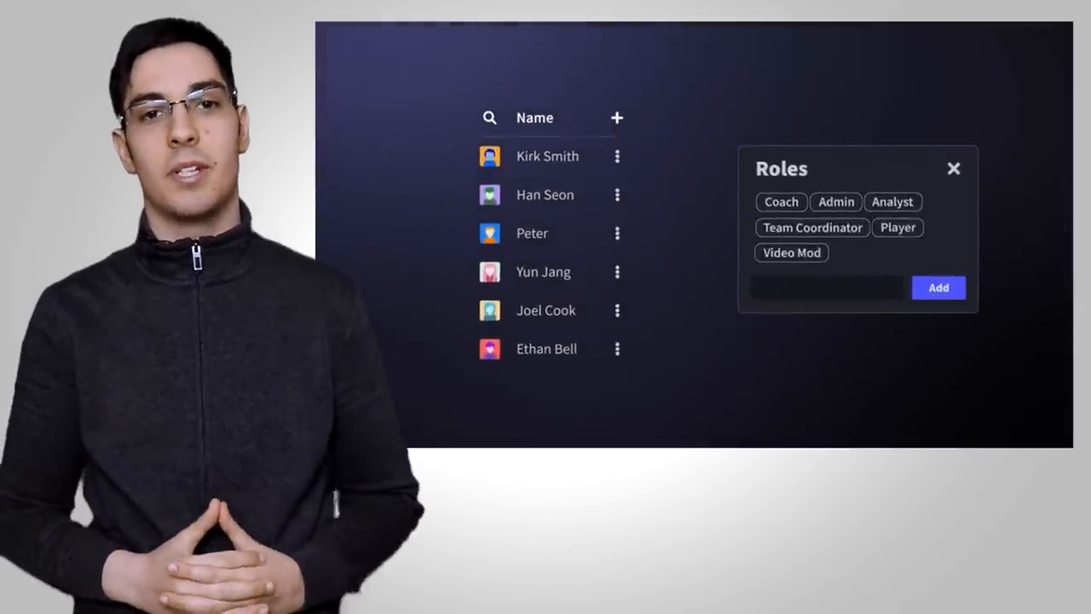
pyautogui.click(953, 169)
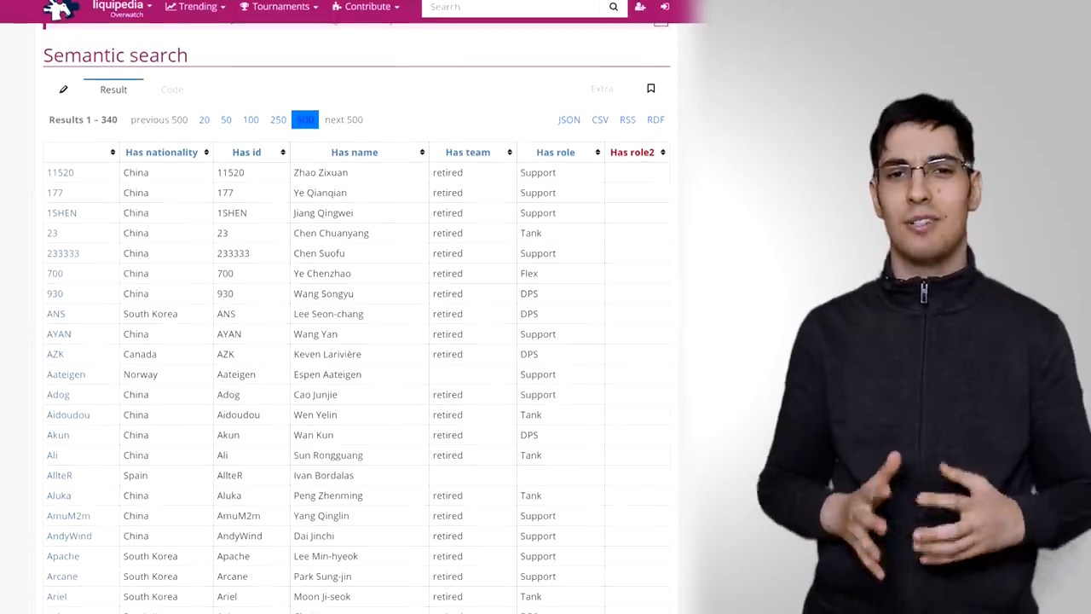
pyautogui.scroll(-3)
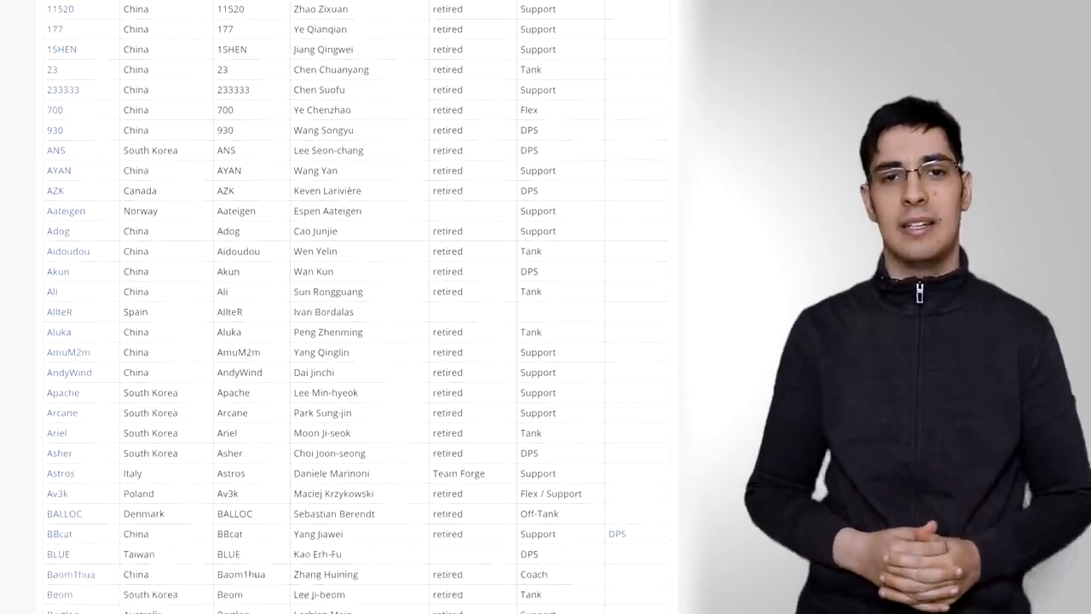
pyautogui.scroll(-3)
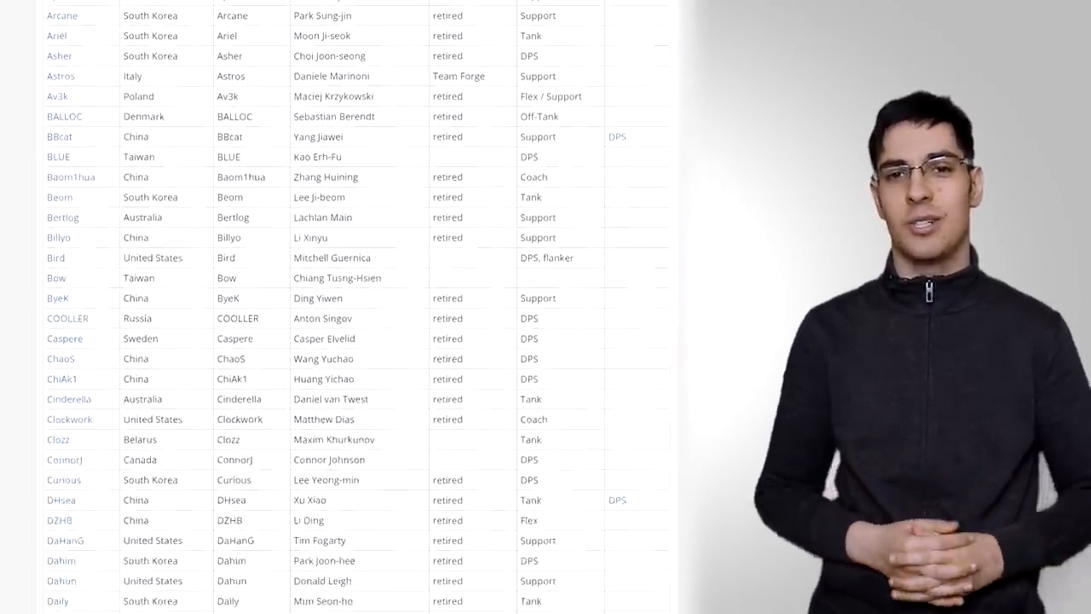
pyautogui.scroll(-3)
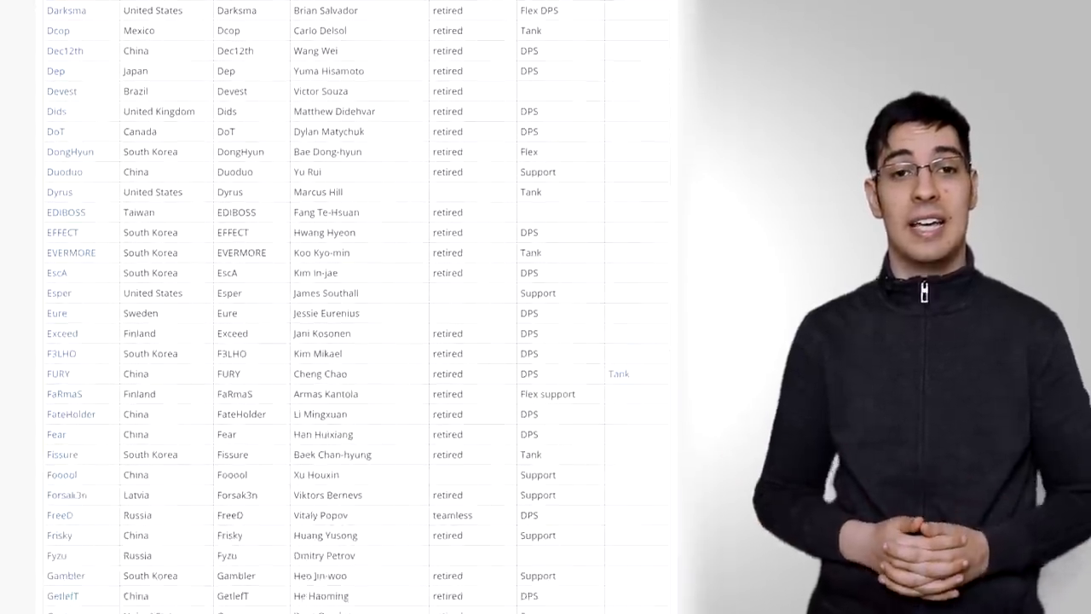
pyautogui.scroll(-3)
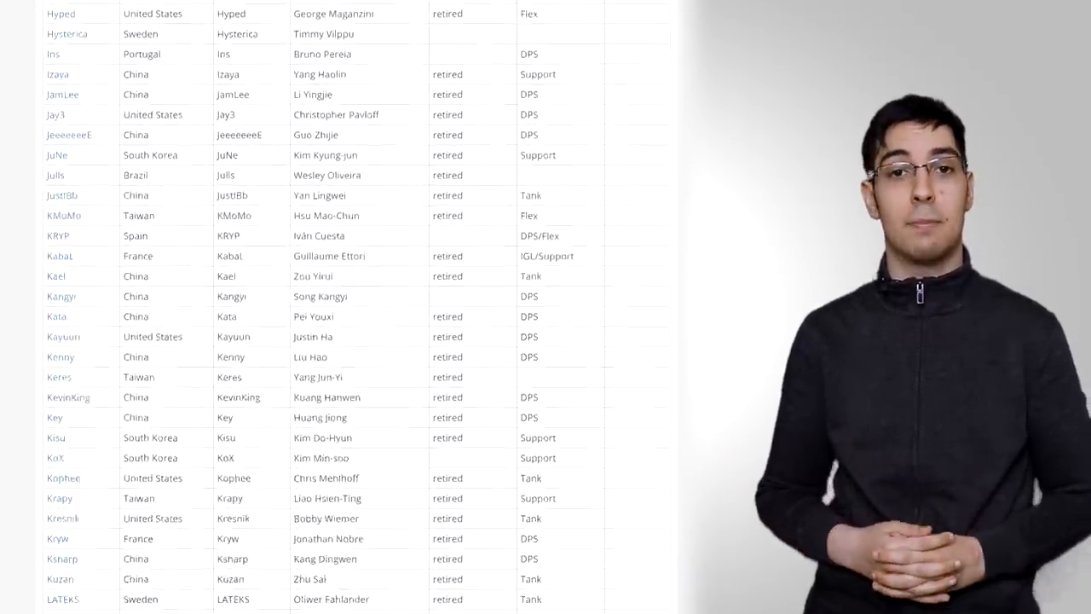
pyautogui.scroll(-3)
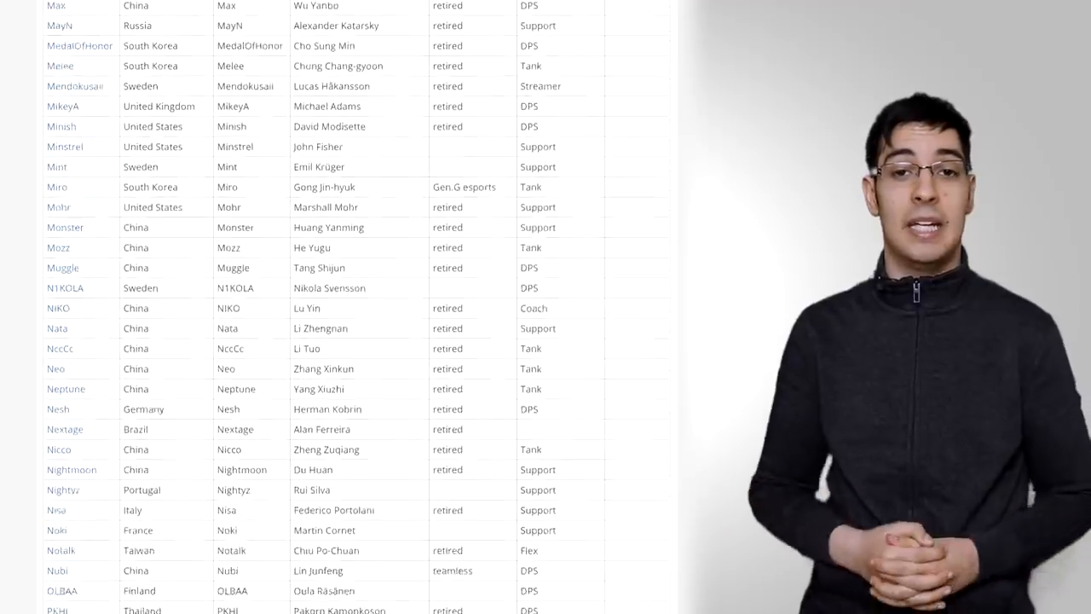
pyautogui.scroll(-3)
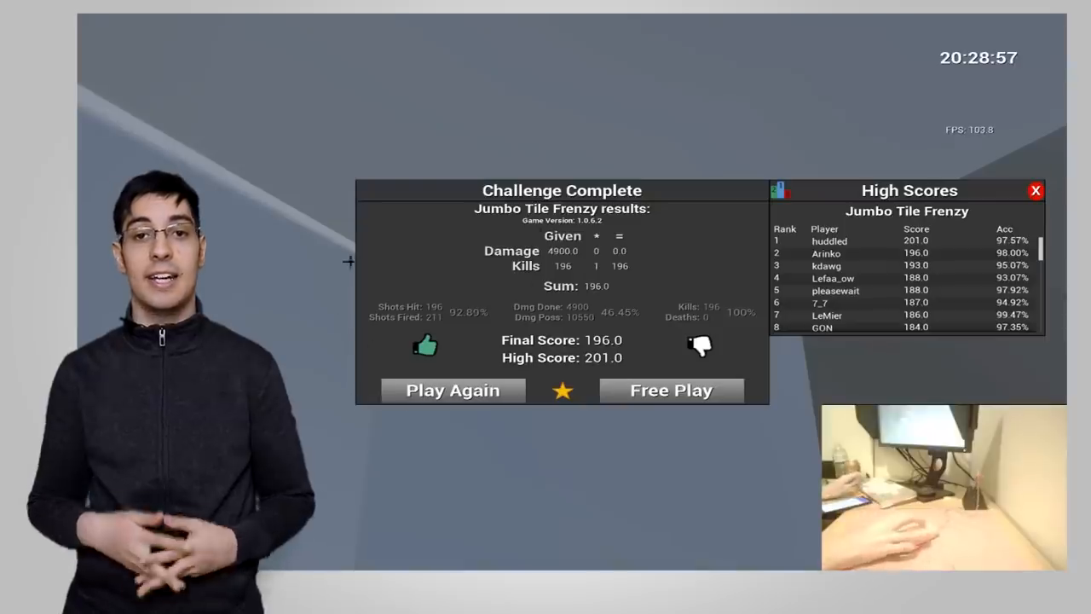
pyautogui.click(452, 388)
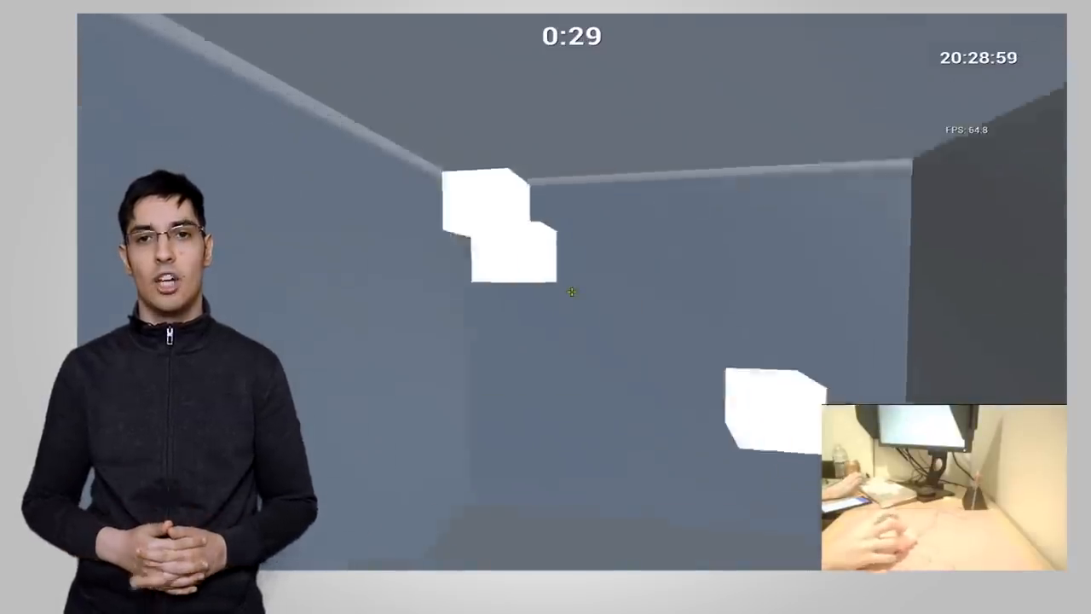